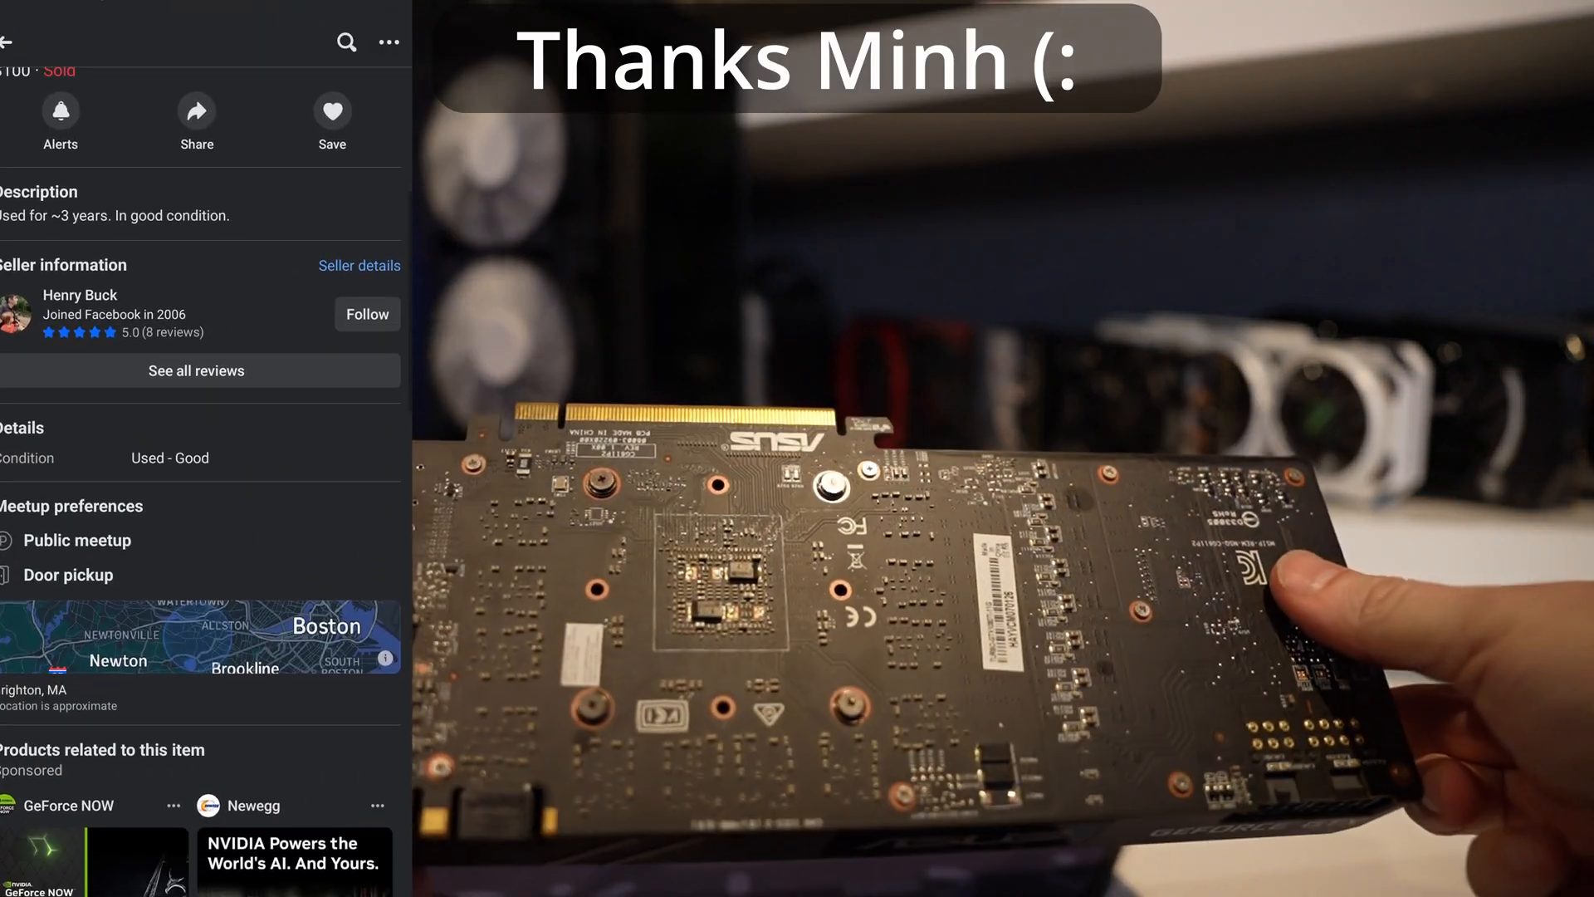
Step: Scroll back to the top of the sold $100 ASUS GTX 1080 Ti listing showing its photo and title
scroll(up, 3)
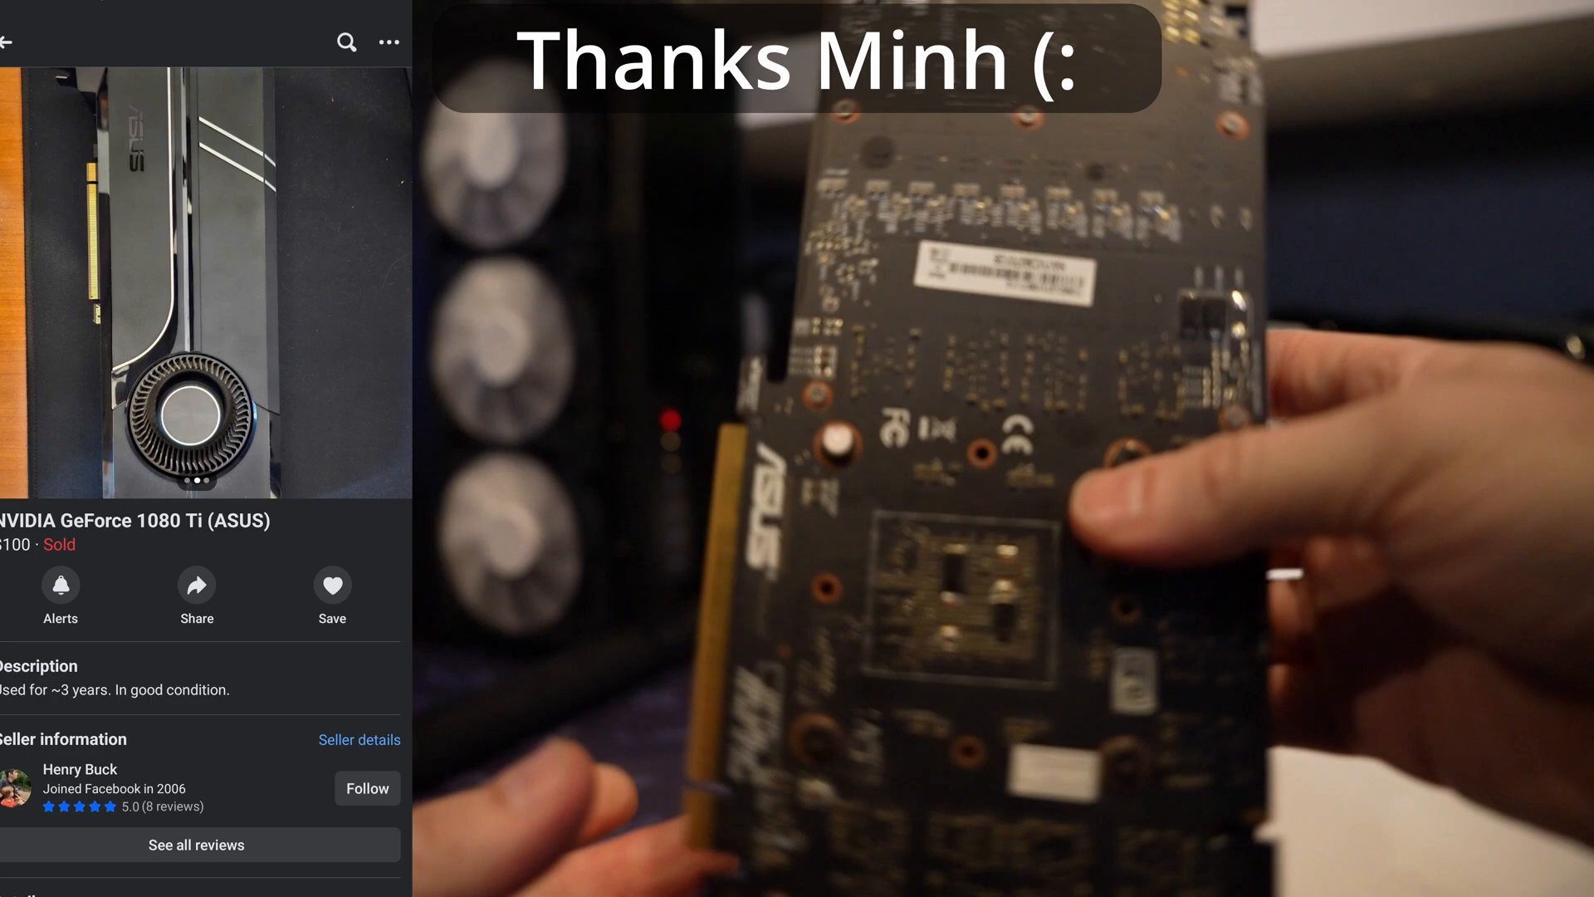
click(331, 587)
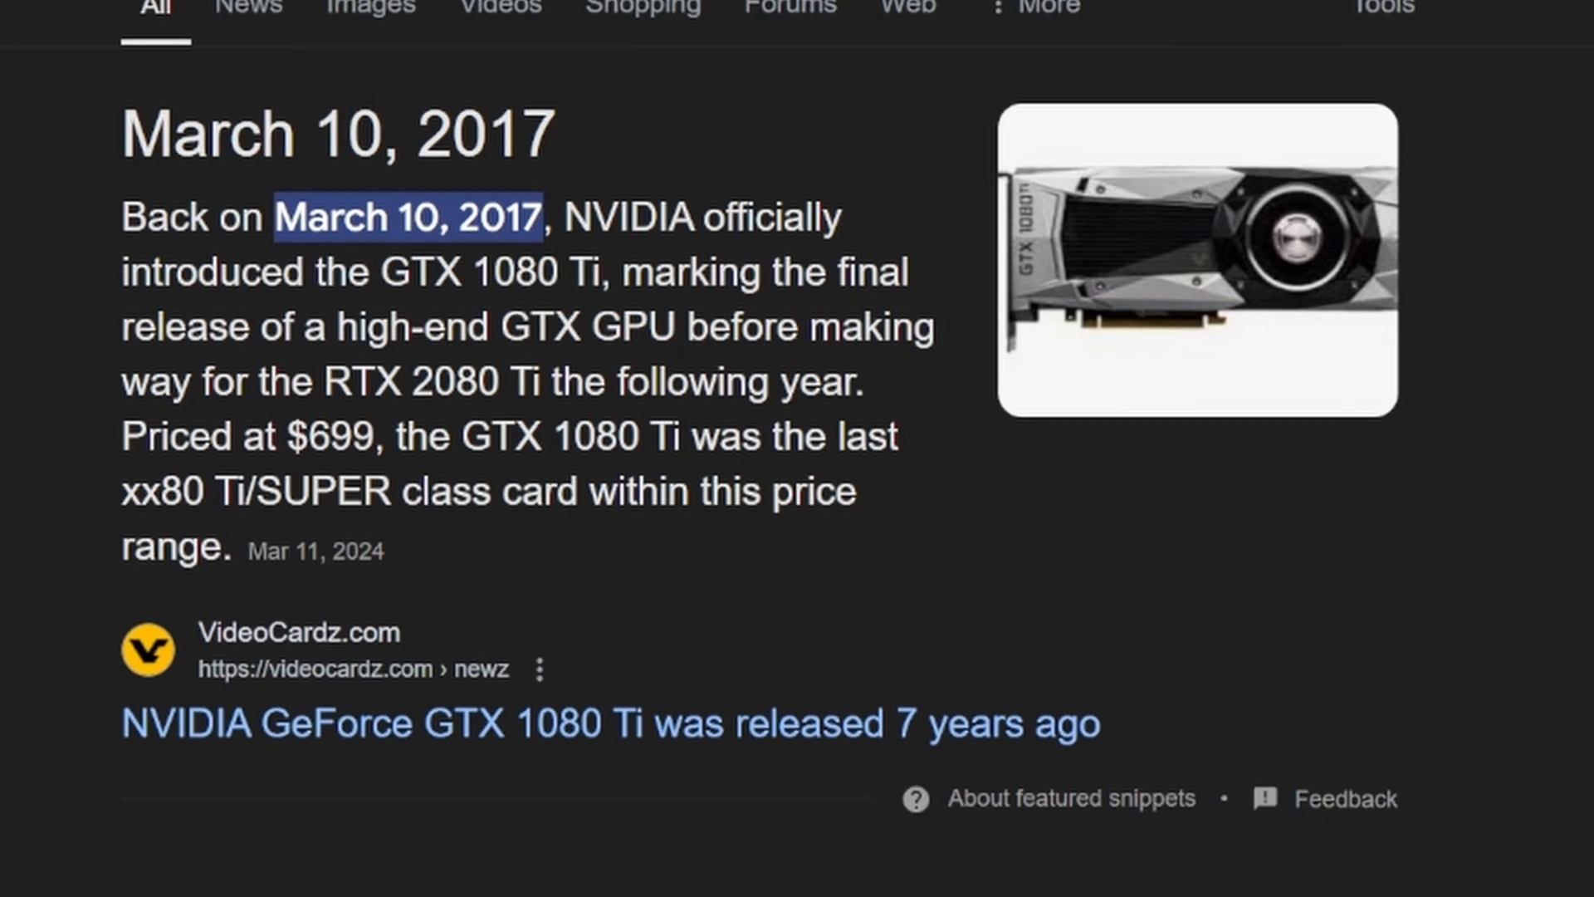
Step: Check the GTX 1080 Ti release date result showing March 10, 2017
click(608, 724)
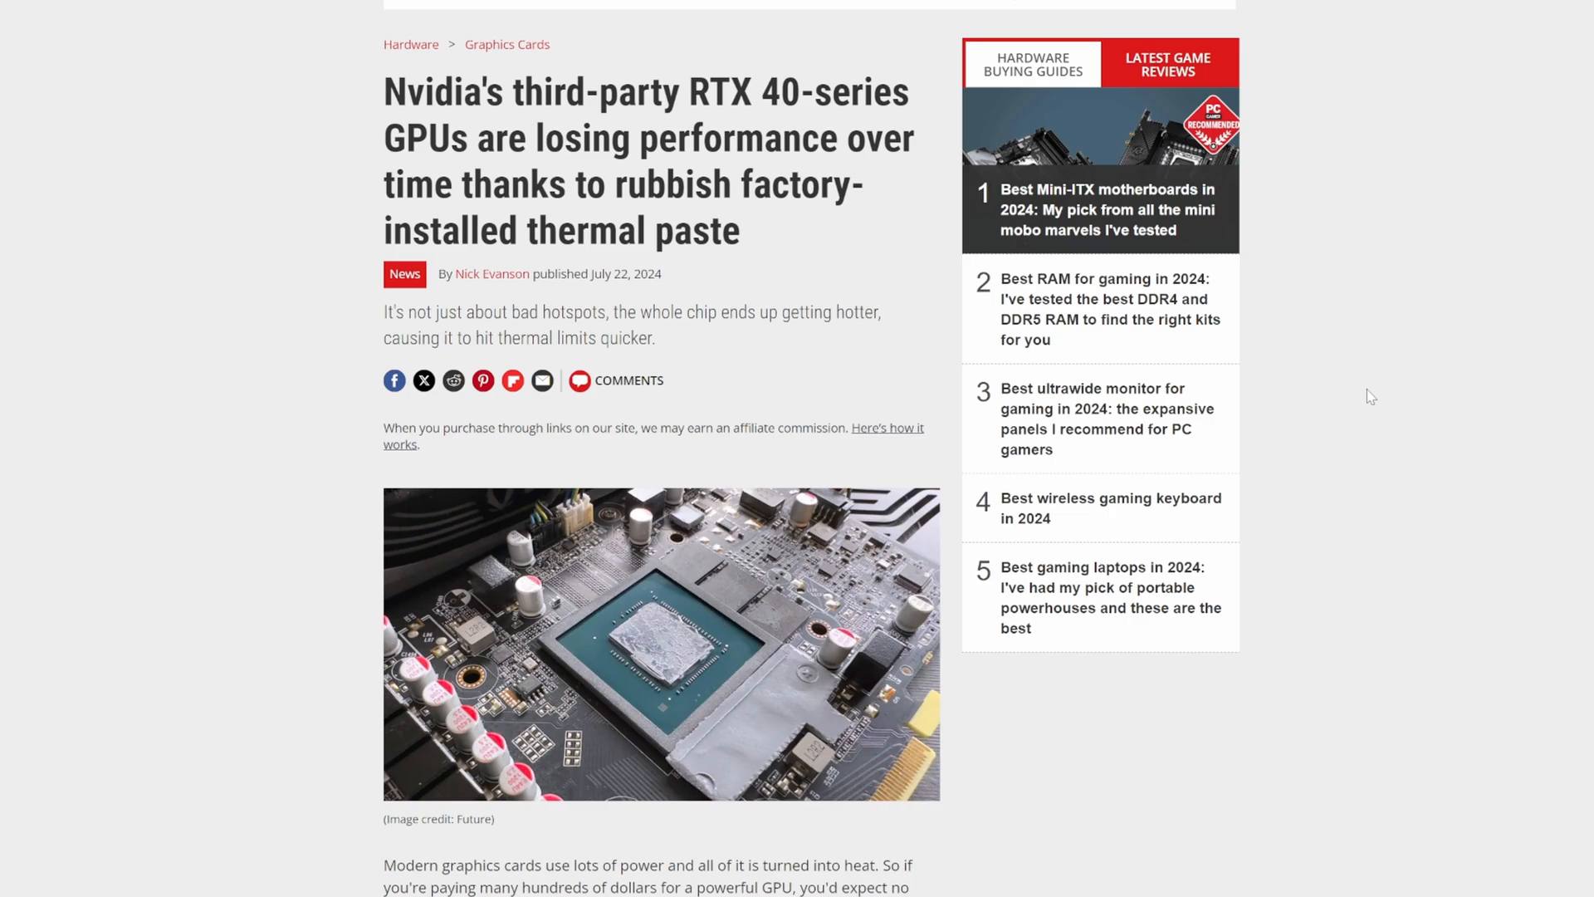
Step: Scroll through the PC Gamer article on RTX 40-series factory thermal paste degradation
scroll(down, 3)
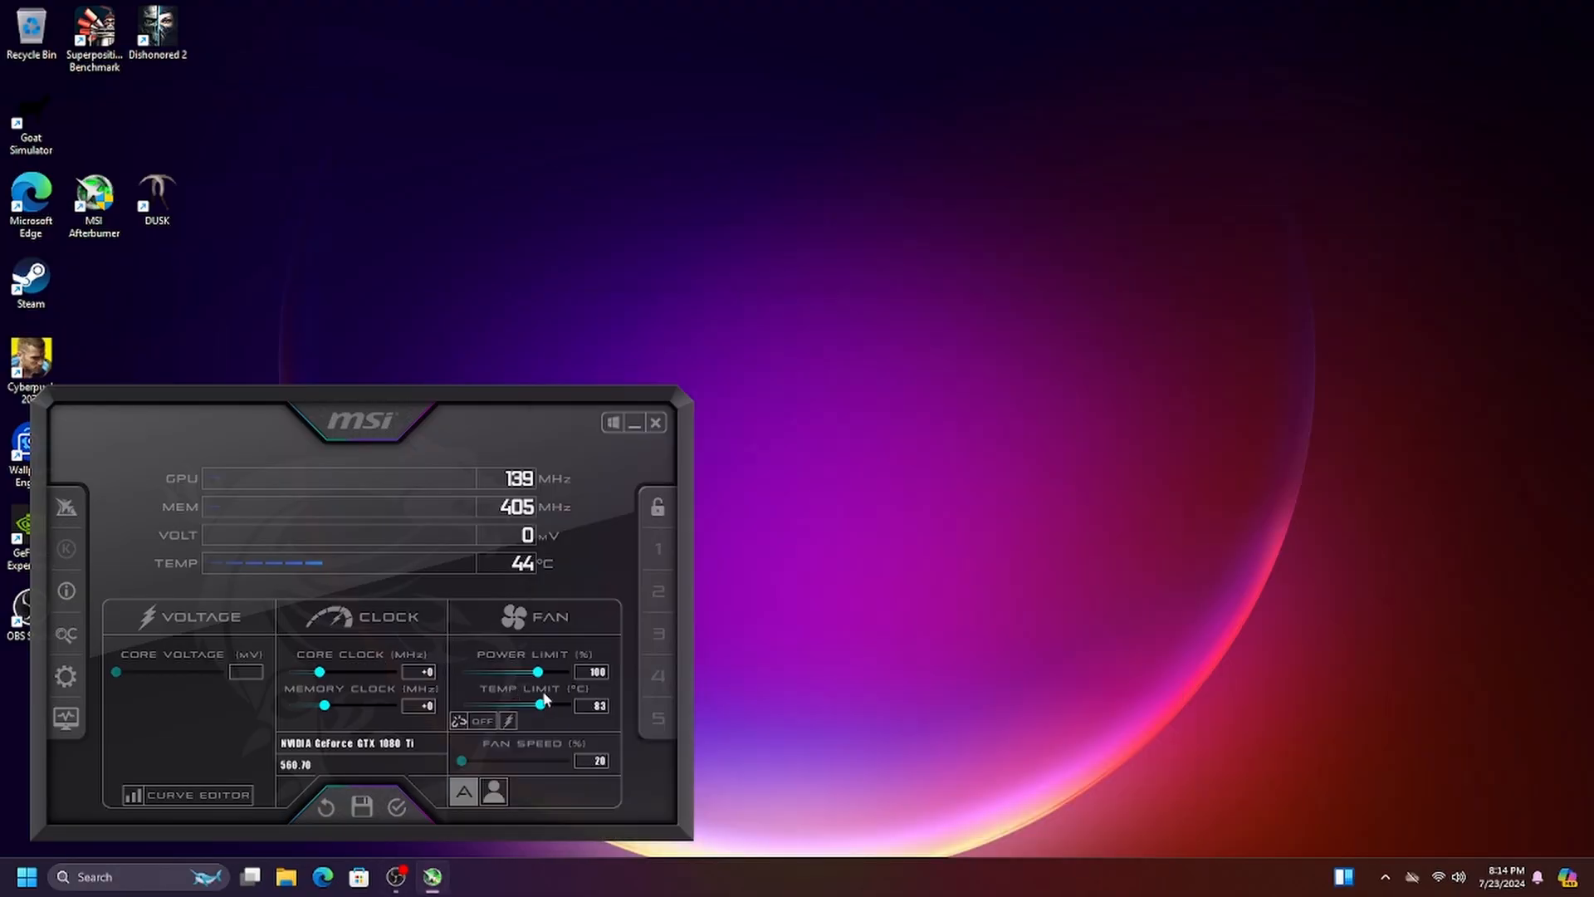
Step: Drag the Temp Limit slider from 83 °C up to 90 °C
drag(538, 706, 569, 706)
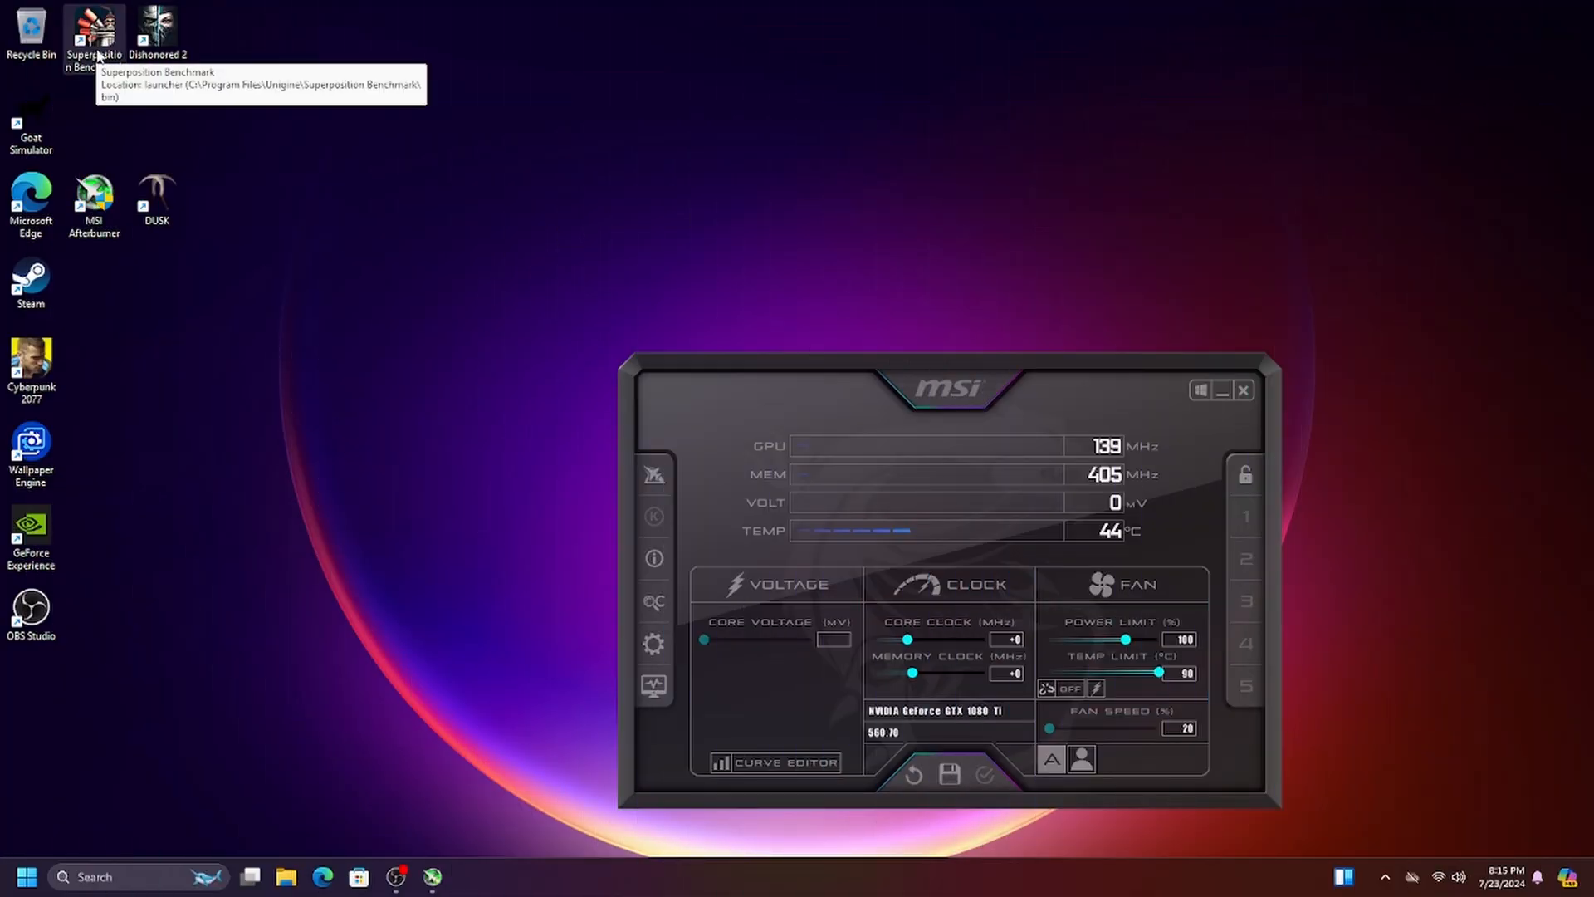
Step: Launch Superposition Benchmark and select the benchmark test mode
double_click(94, 30)
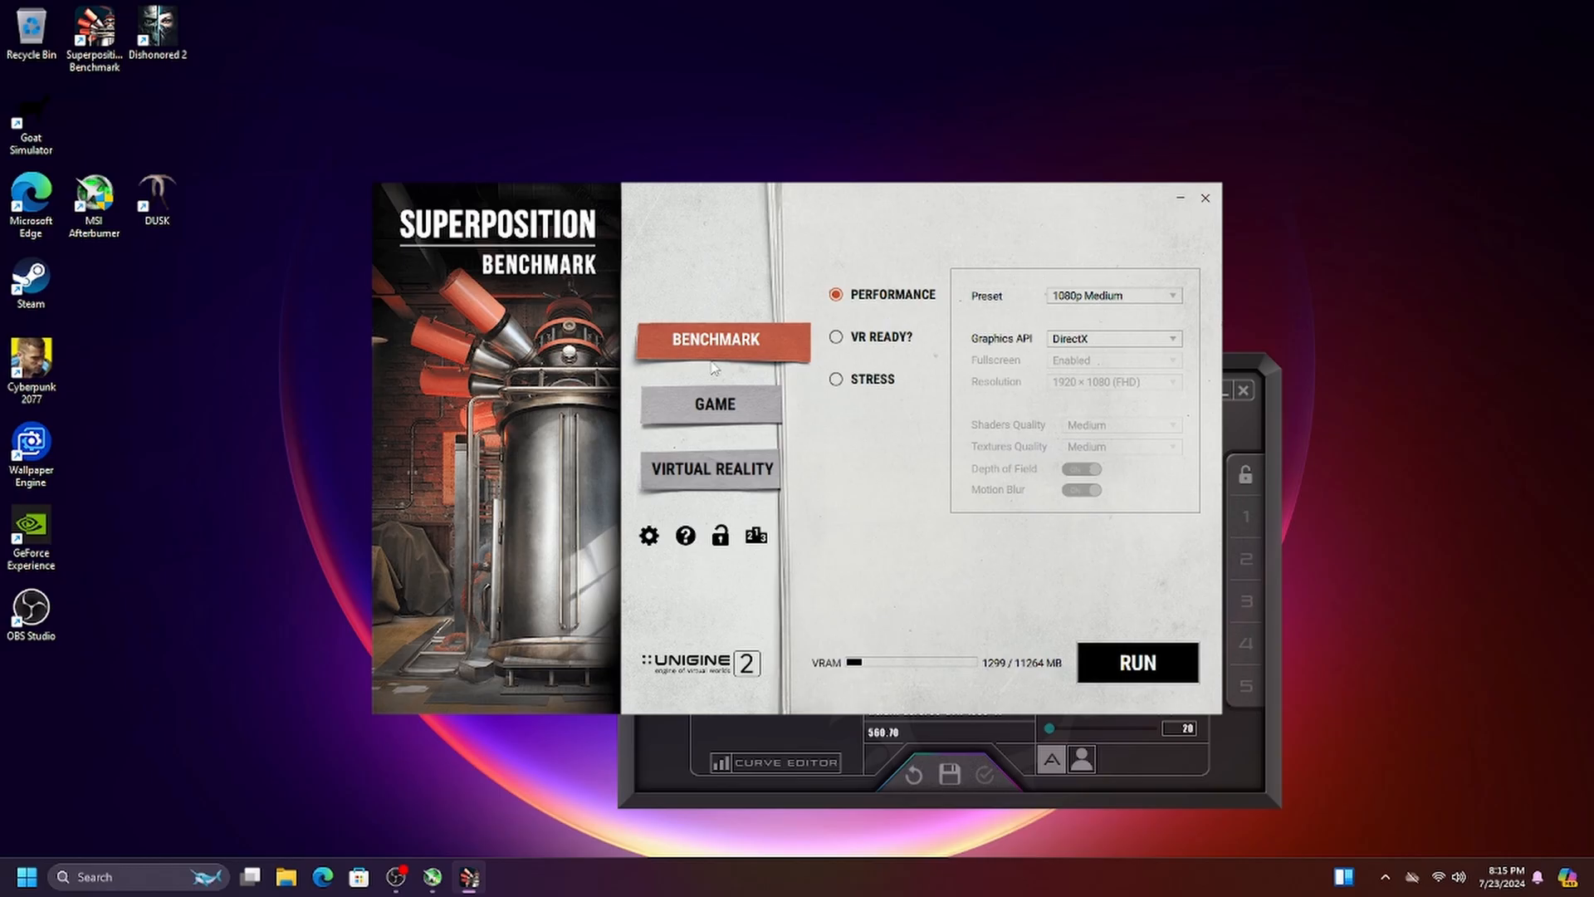
click(1136, 661)
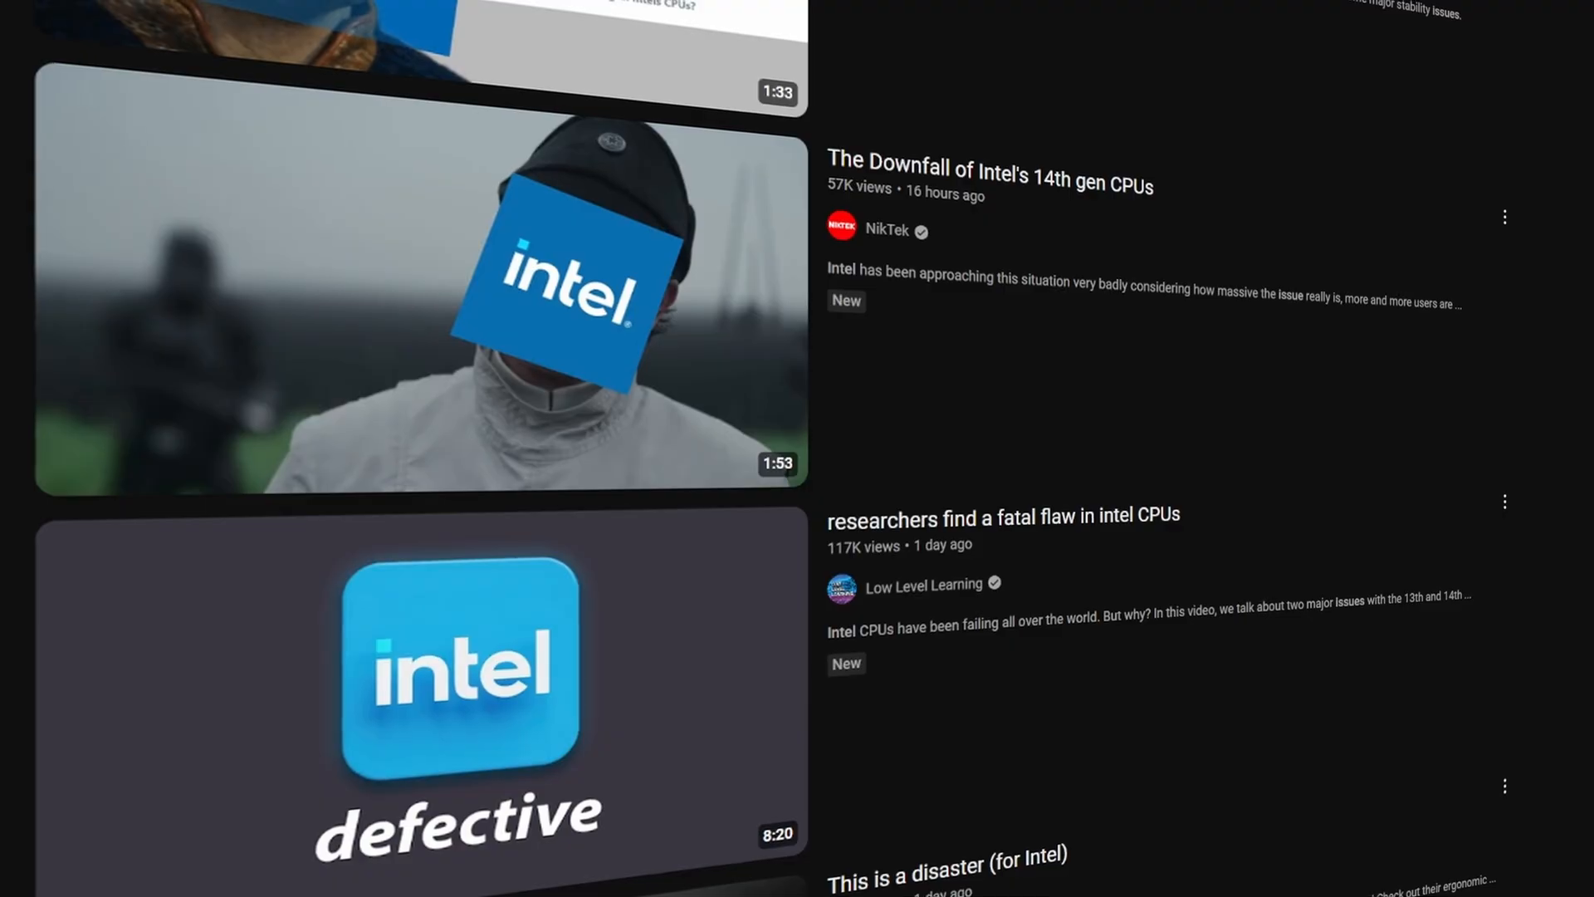
Step: Scroll down to more Intel 13th/14th gen crash videos, including the microcode patch fix
scroll(down, 3)
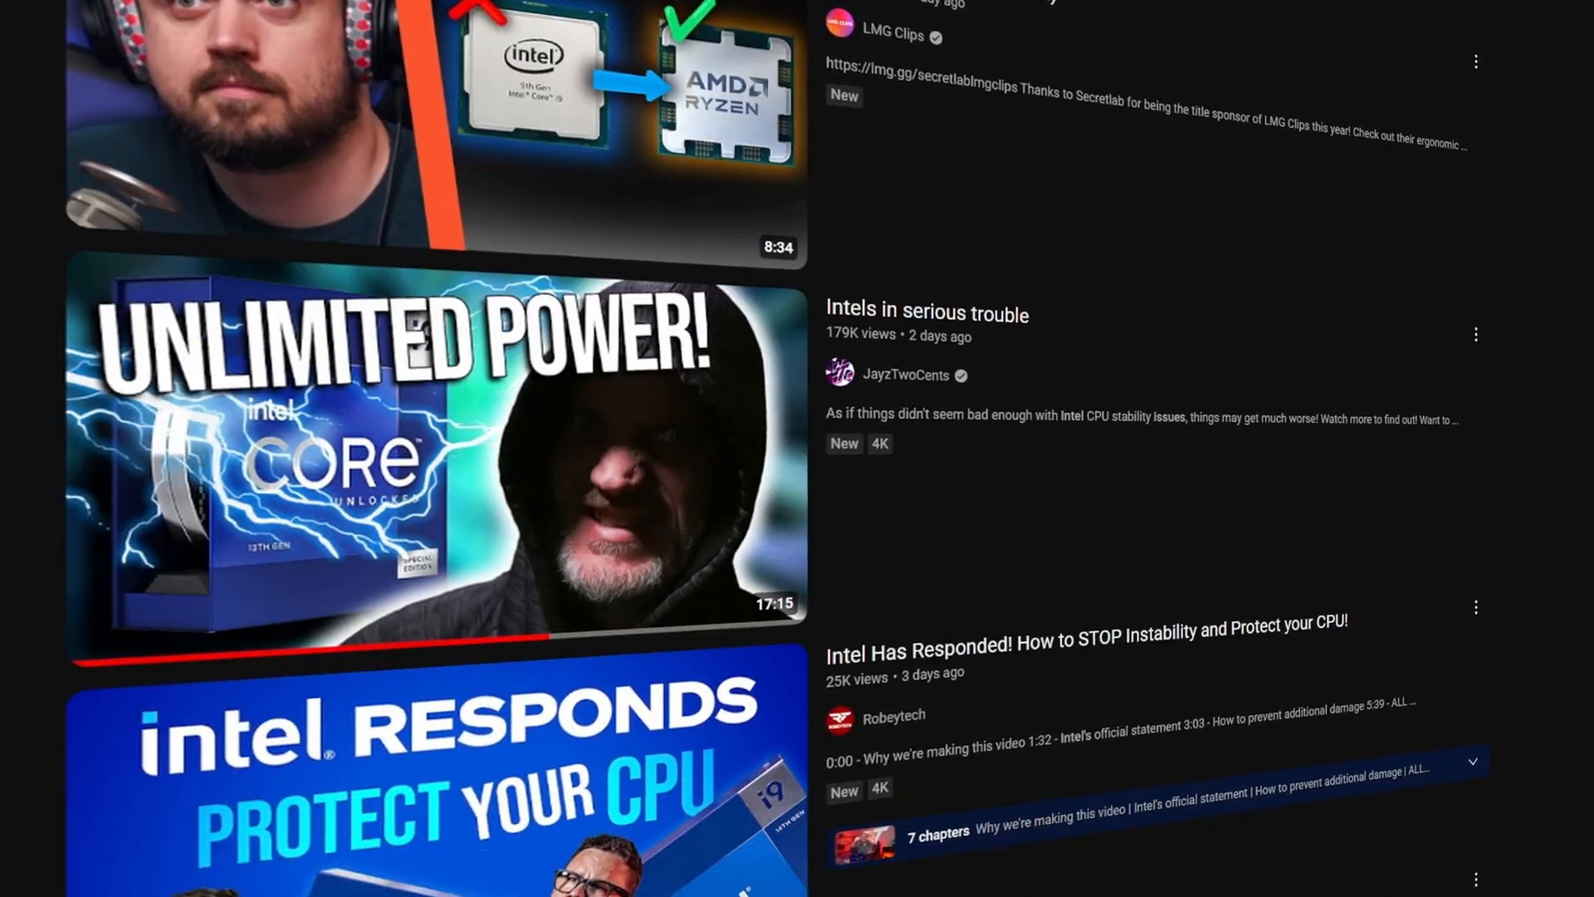
scroll(down, 3)
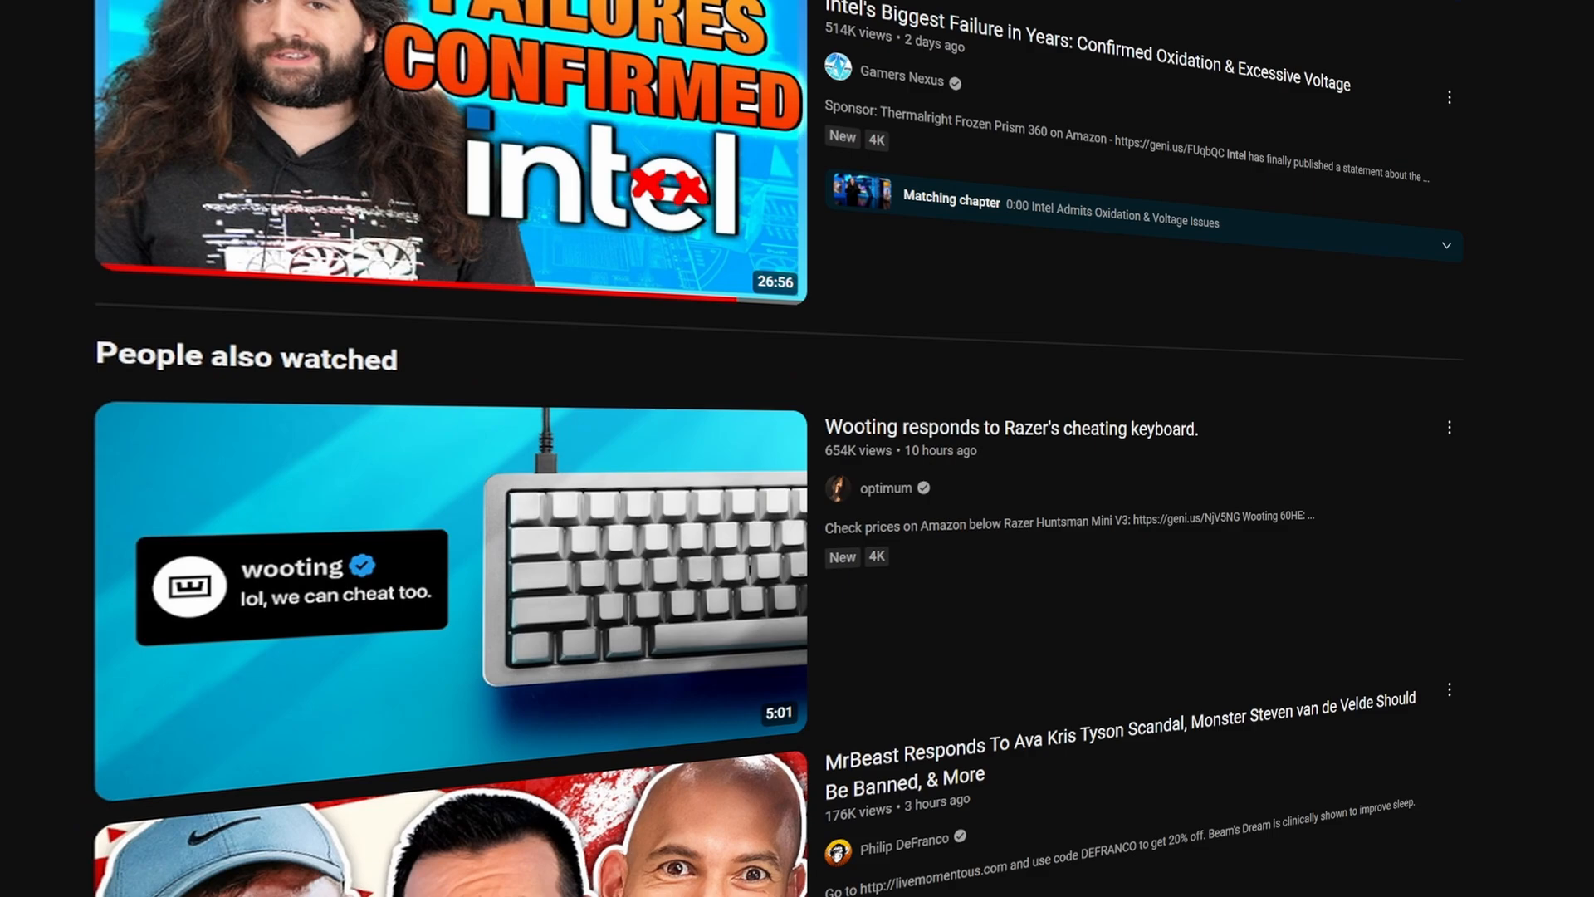
scroll(down, 3)
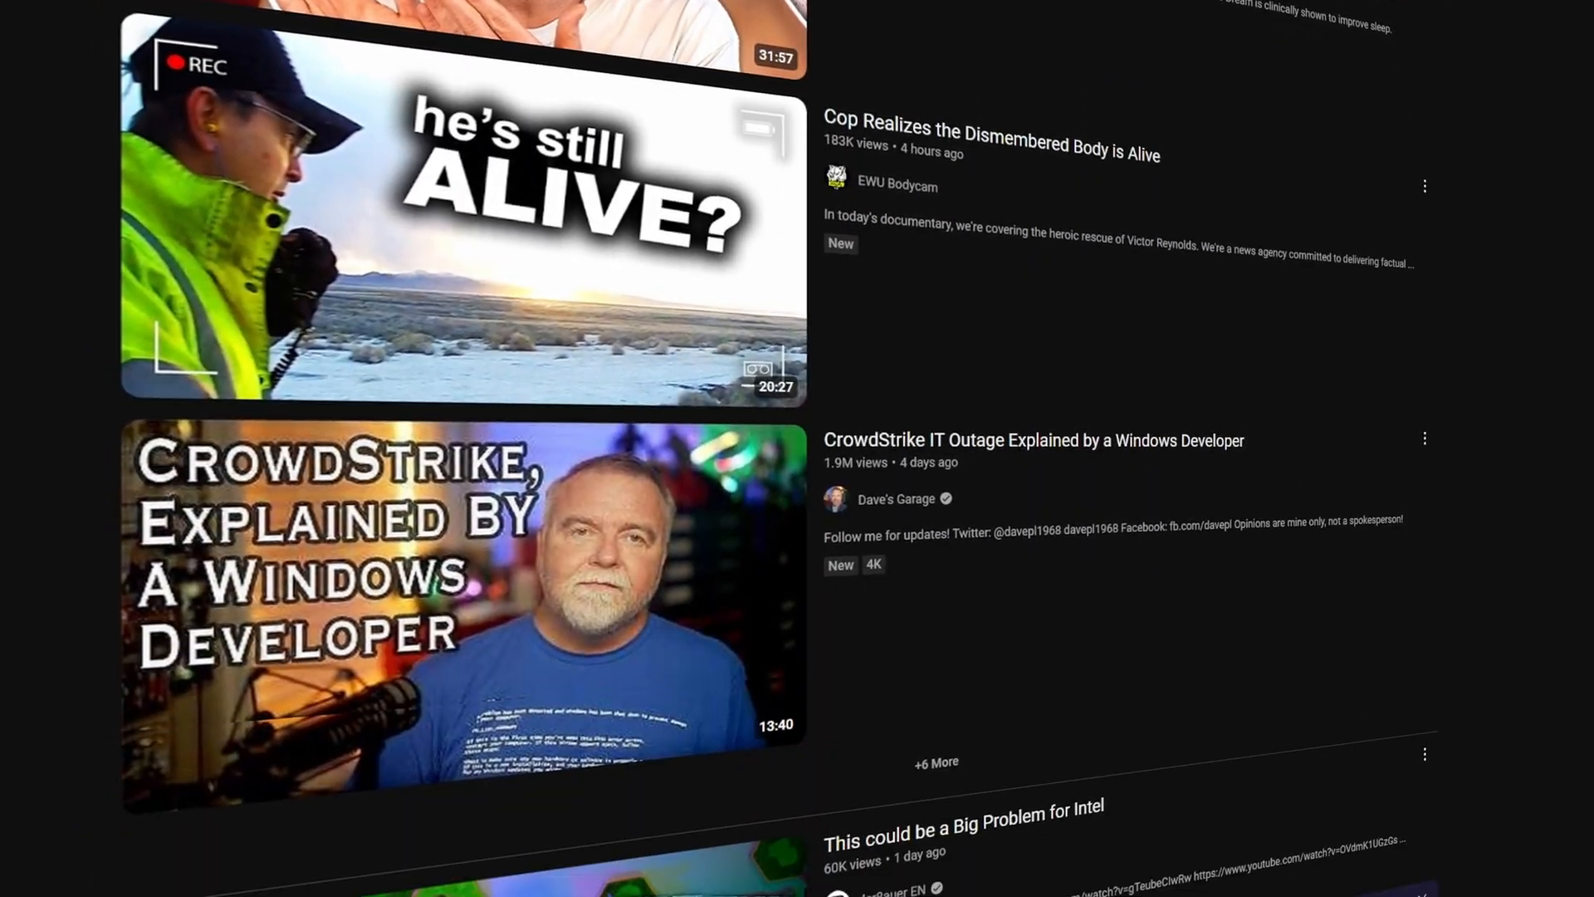
scroll(down, 3)
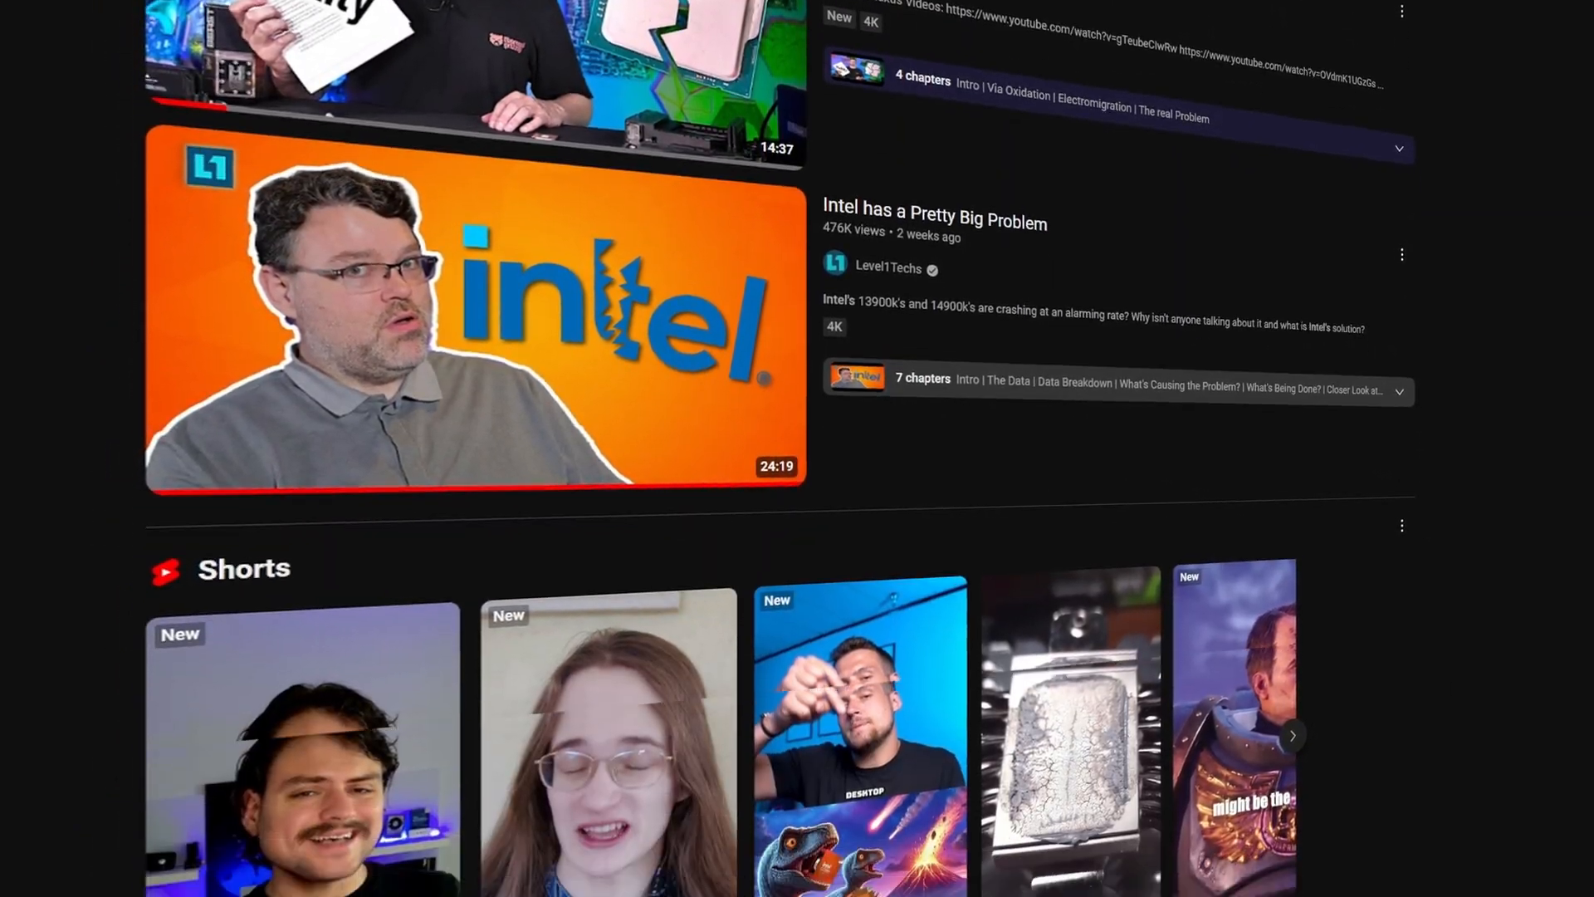
scroll(down, 3)
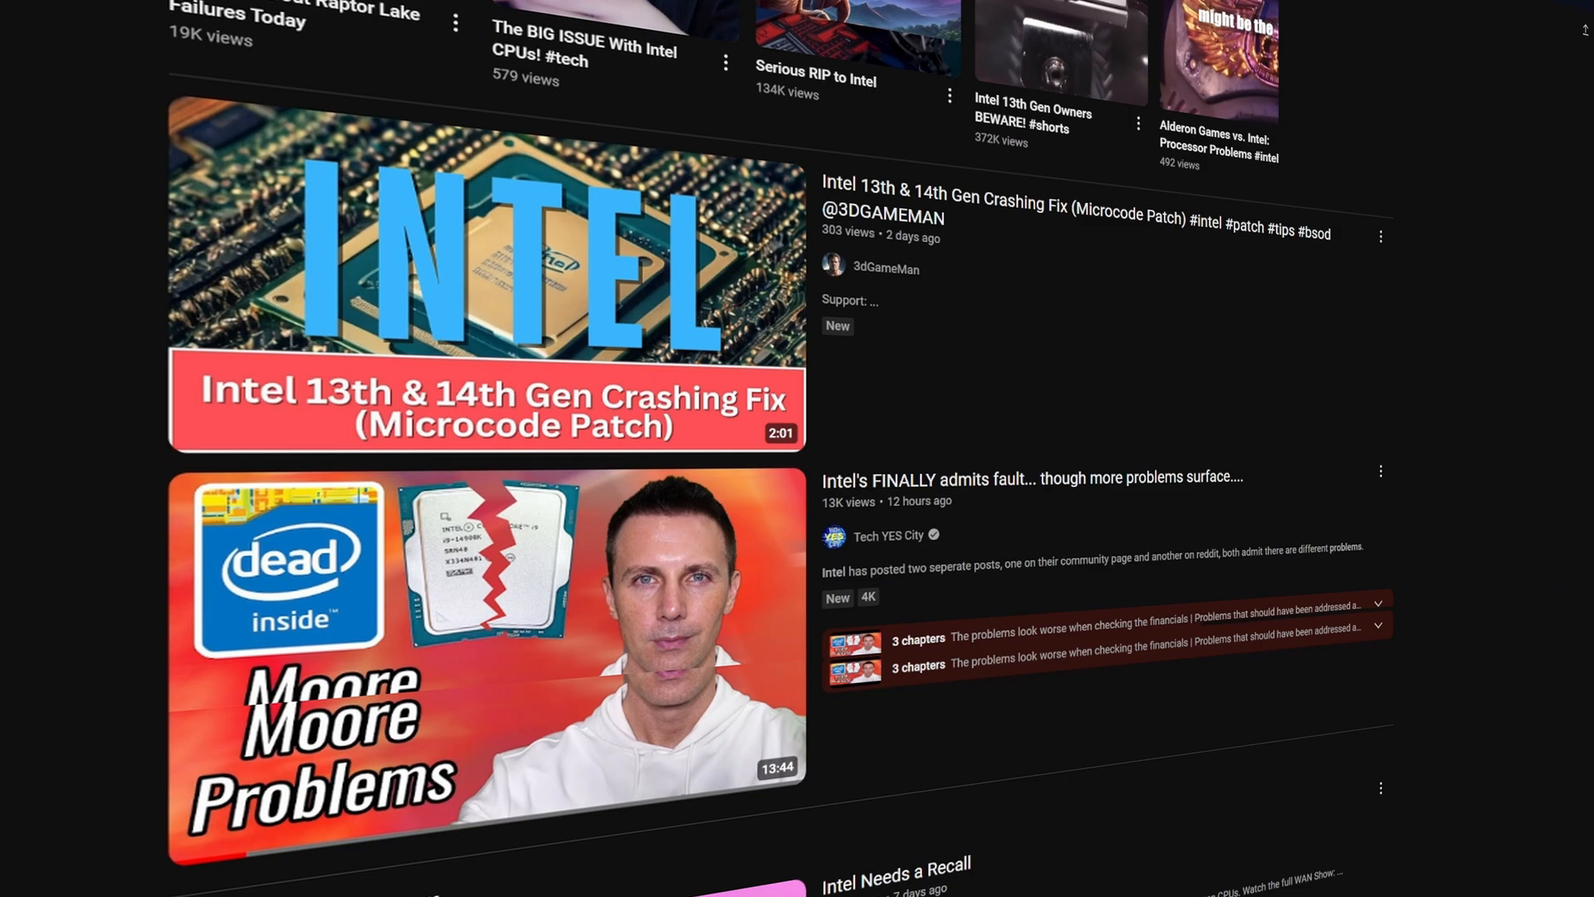